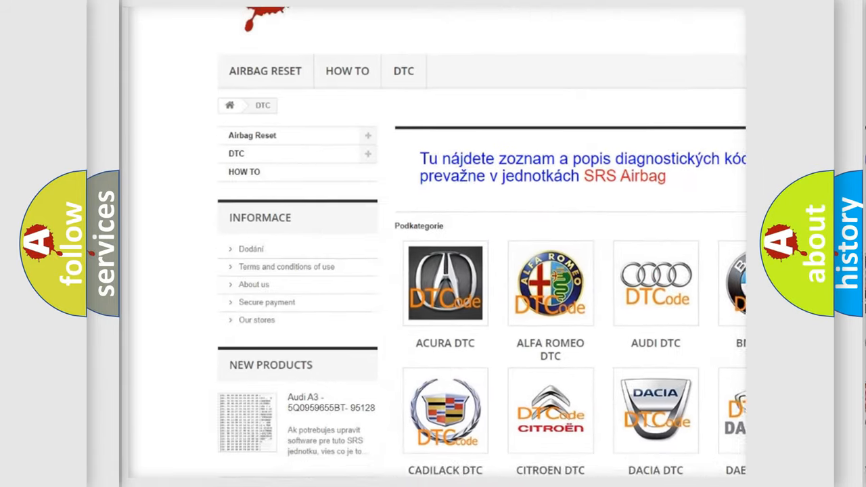
scroll("down", 3)
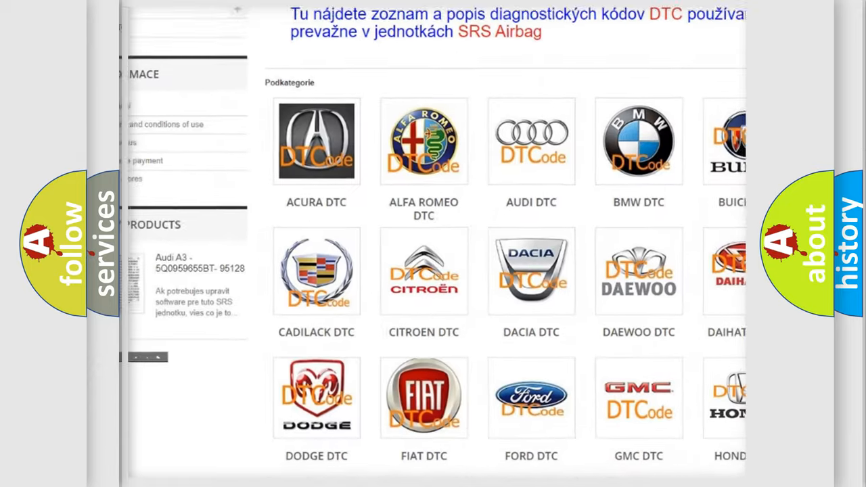